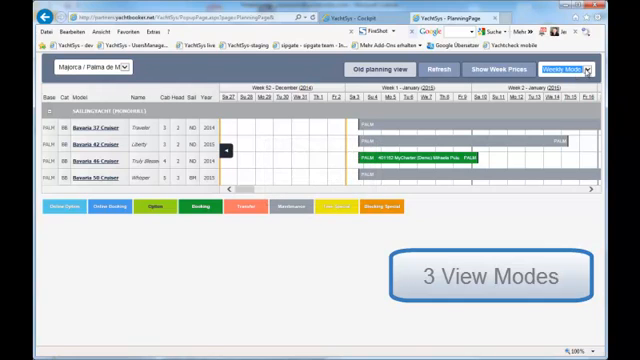
Switch the planning chart to Monthly Mode, showing January to May 2015
click(567, 72)
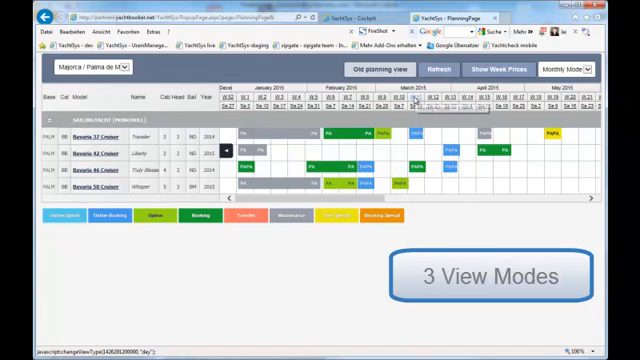
click(579, 70)
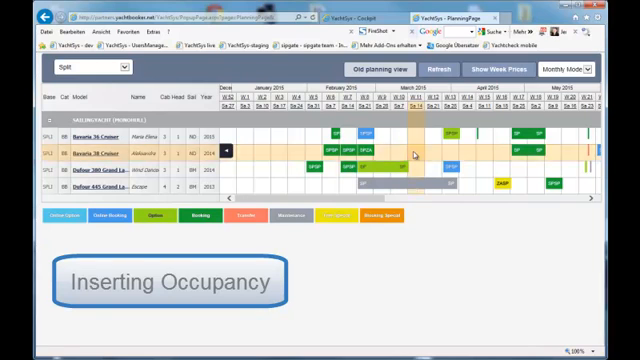
Bring up the action choices for Aleksandra at Split around 14 March 2015, then dismiss them
click(410, 155)
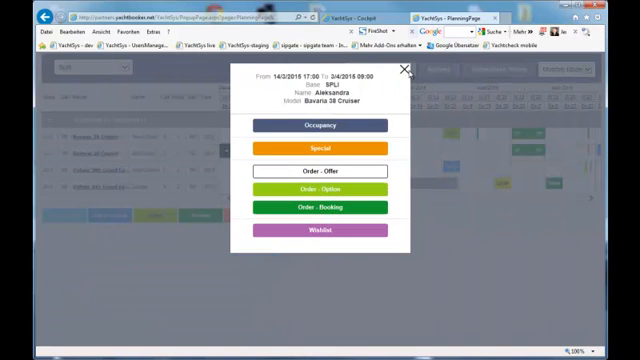
click(403, 71)
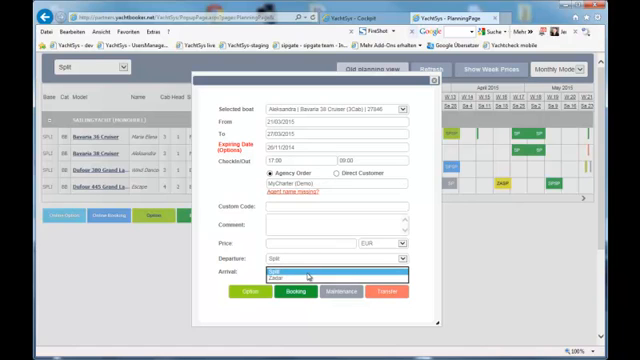
Set the arrival port to Zadar for Aleksandra's 21/03-27/03/2015 occupancy from Split
click(307, 284)
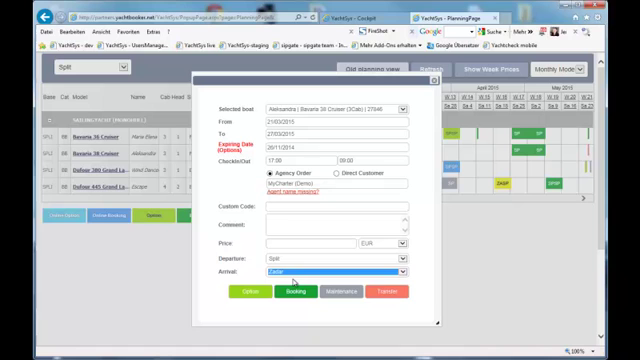
mouse_move(308, 274)
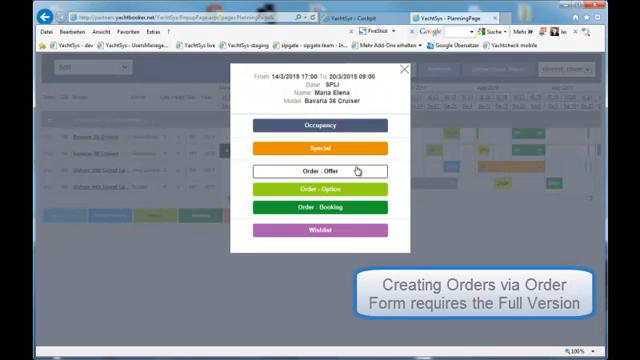
mouse_move(330, 208)
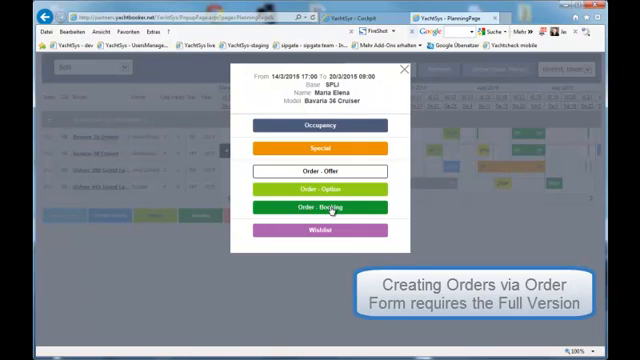